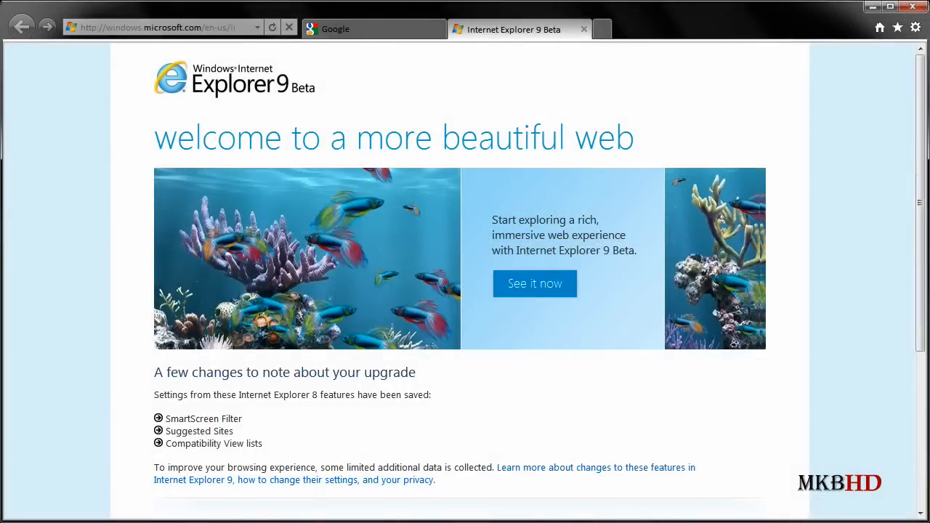
mouse_move(652, 27)
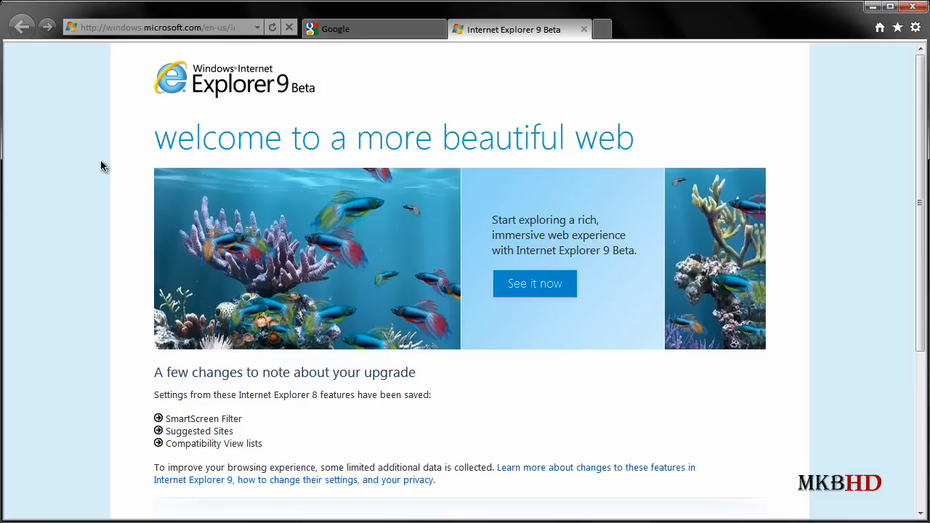
mouse_move(249, 73)
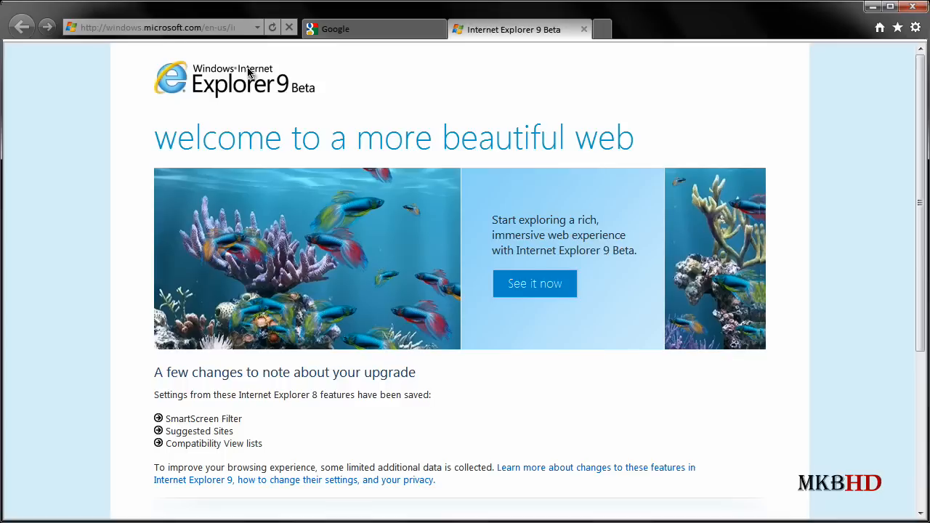
mouse_move(22, 27)
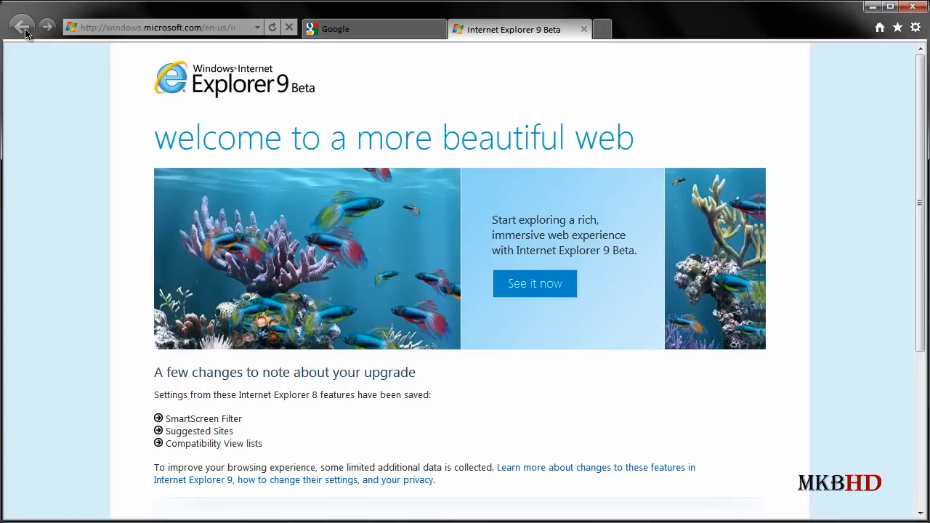
Scroll the page, then open and dismiss the Google tab's address suggestions dropdown
scroll("down", 3)
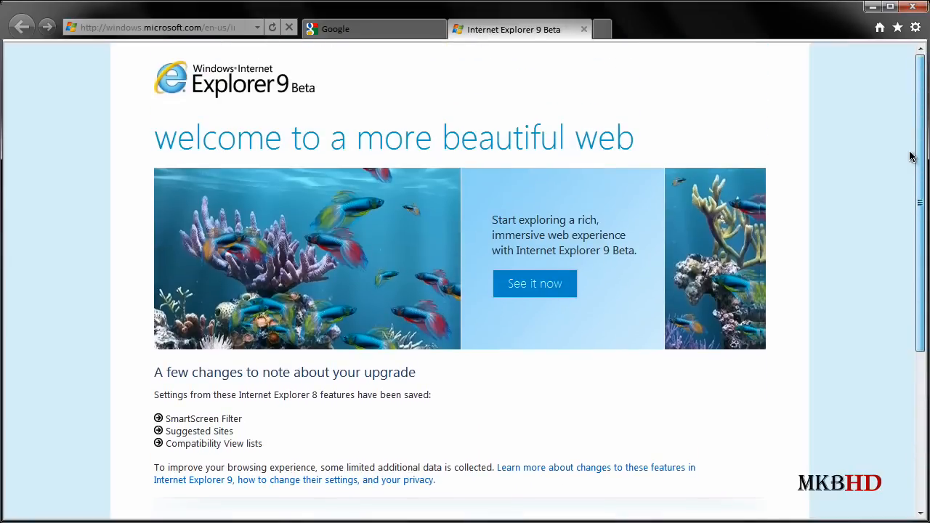
mouse_move(542, 134)
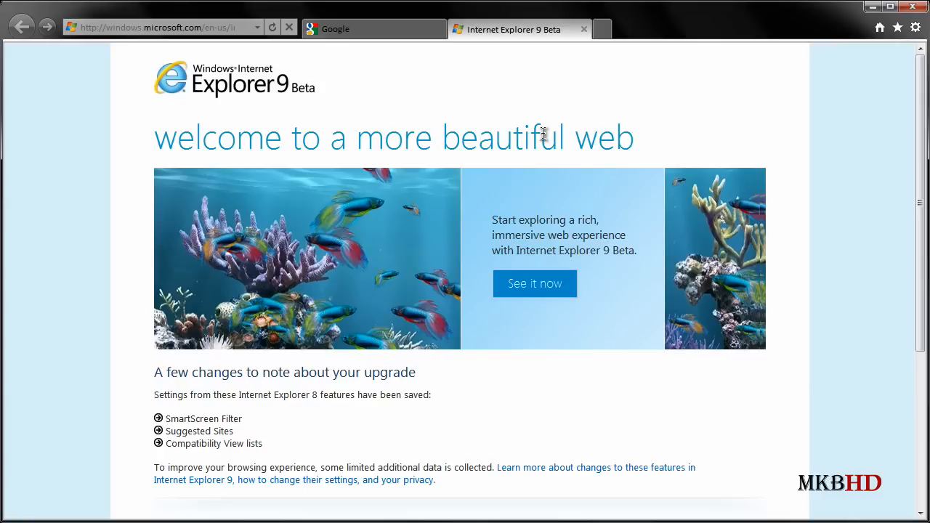
mouse_move(442, 226)
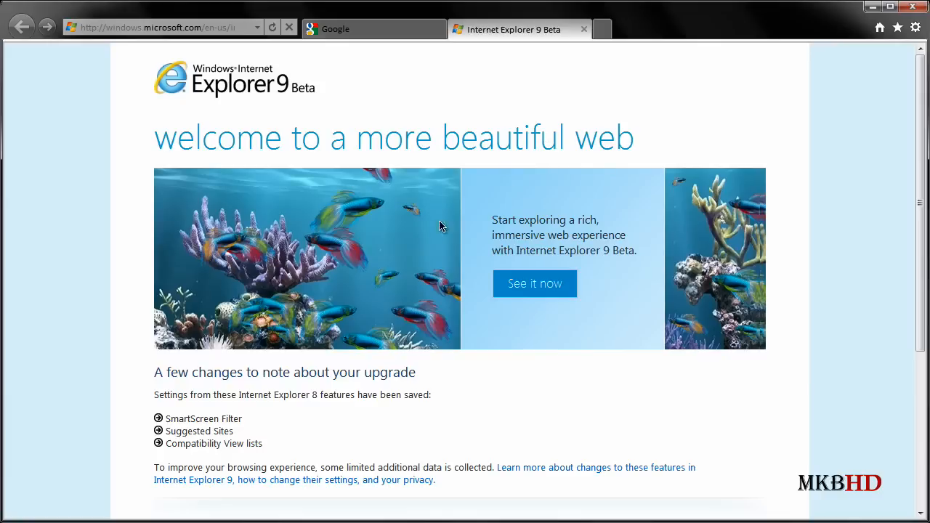
mouse_move(245, 480)
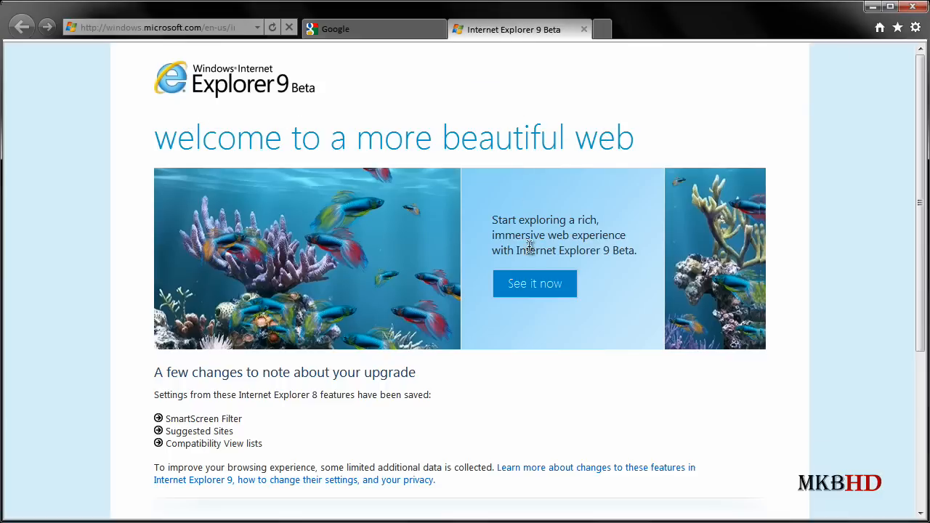
mouse_move(336, 229)
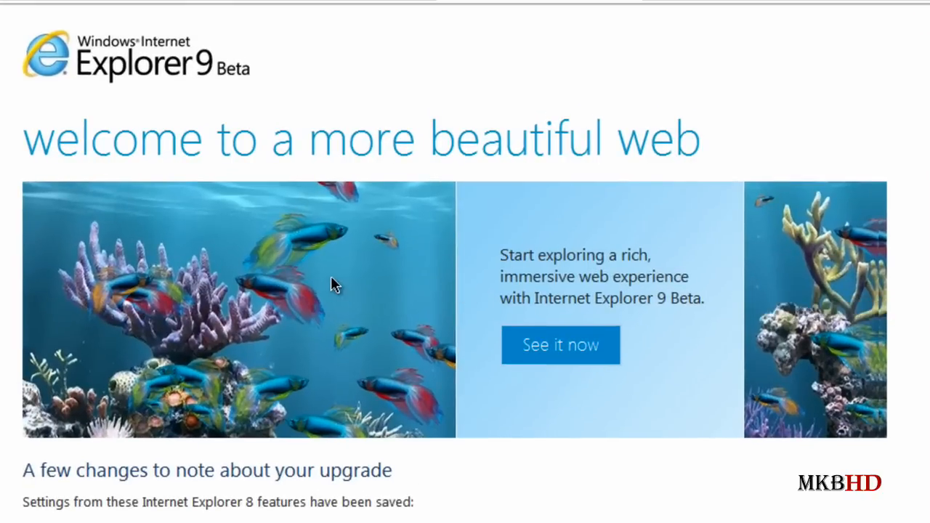
mouse_move(338, 356)
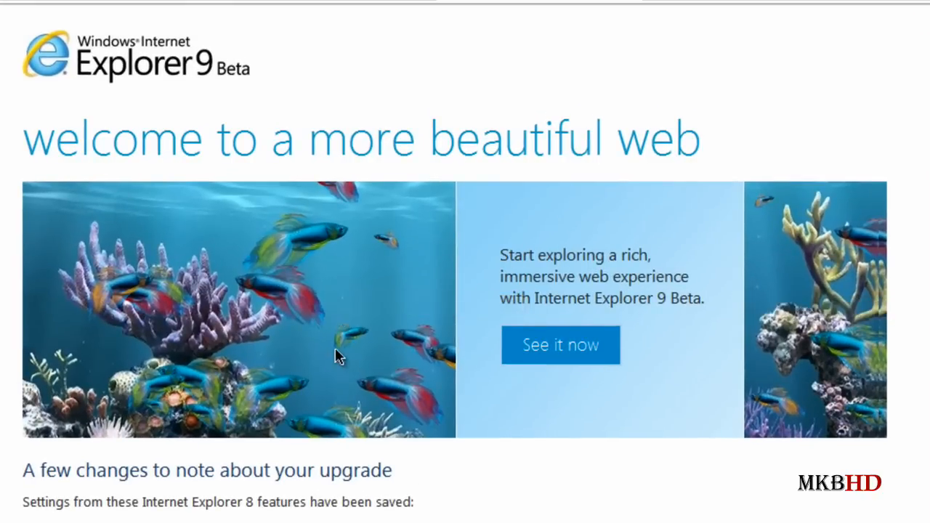
scroll("down", 3)
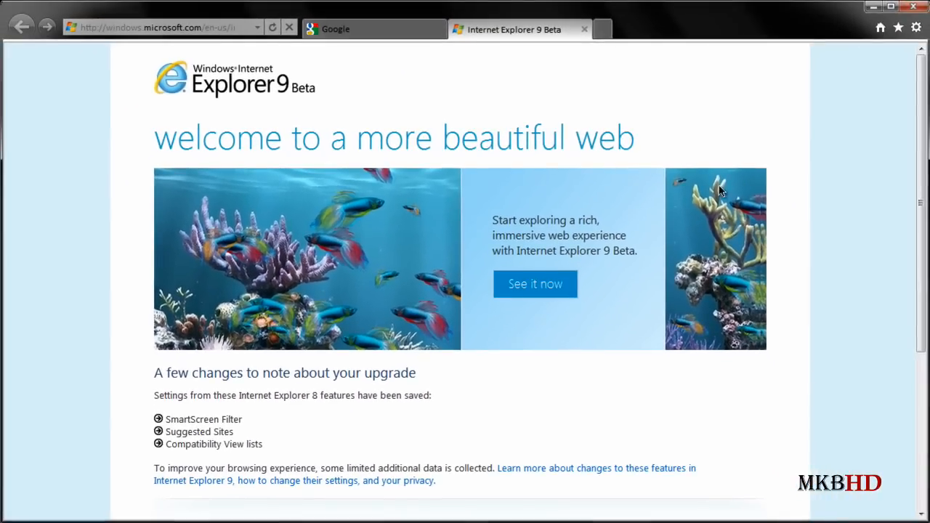
mouse_move(585, 29)
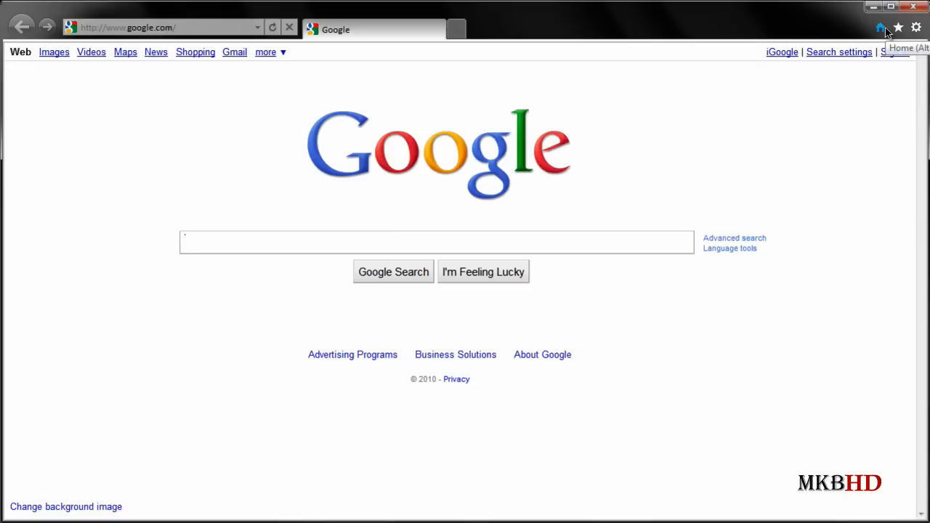
mouse_move(73, 21)
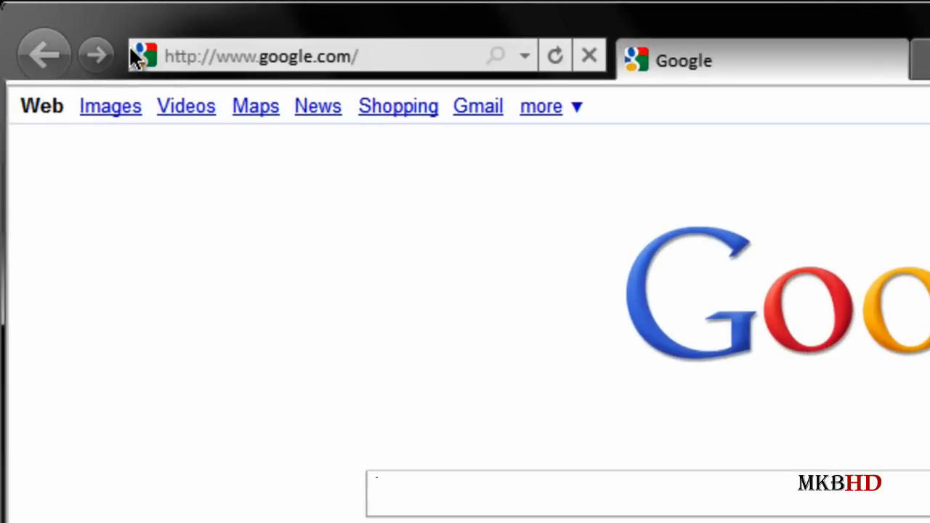
left_click(523, 56)
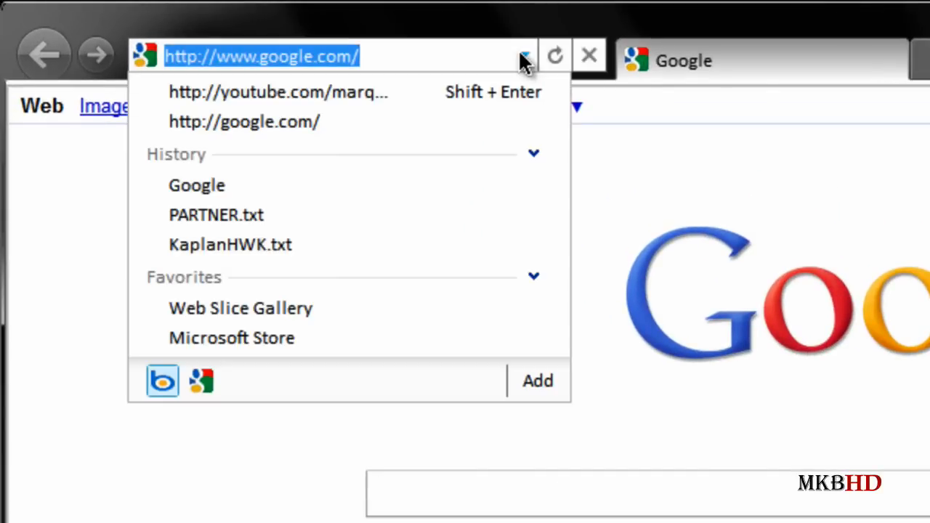
left_click(522, 56)
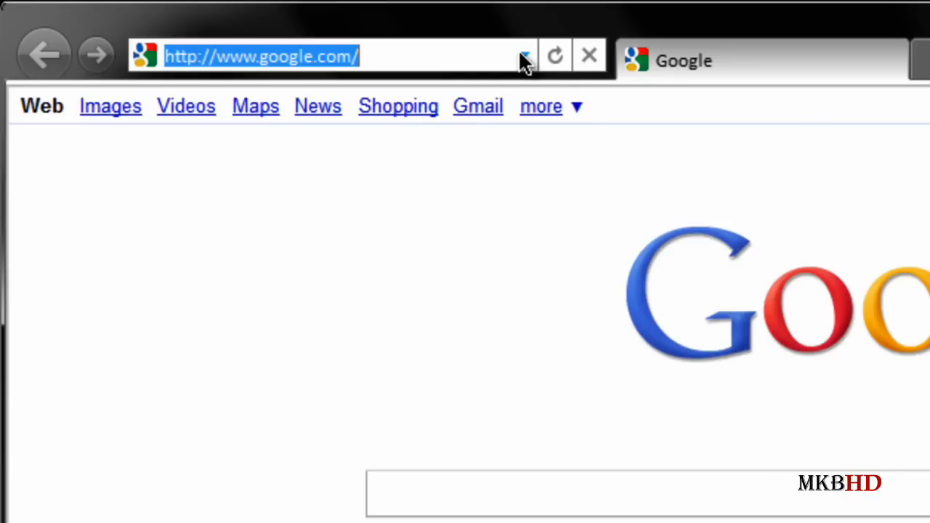
mouse_move(590, 55)
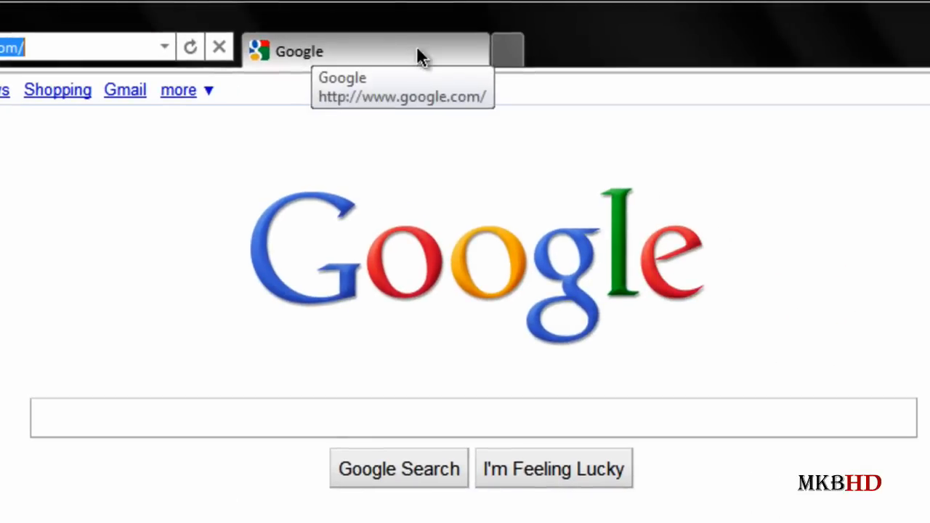
left_click(506, 51)
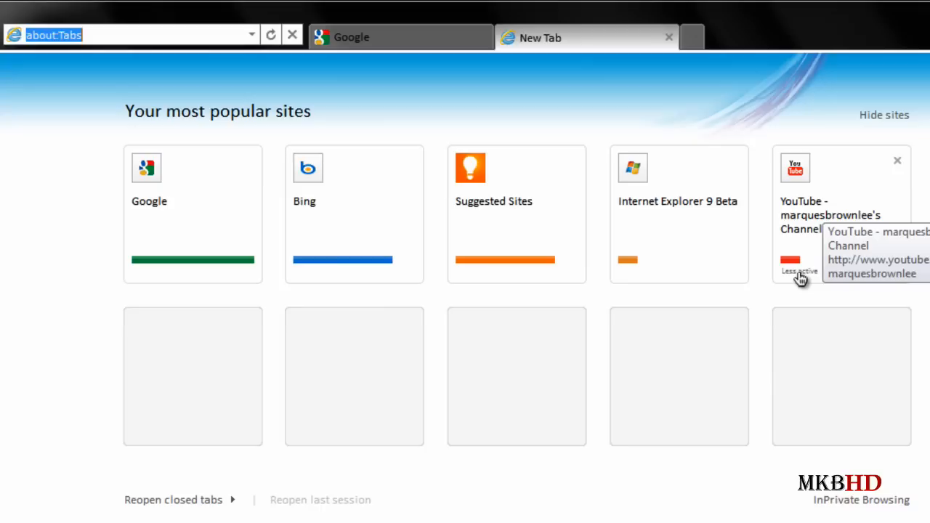
mouse_move(631, 278)
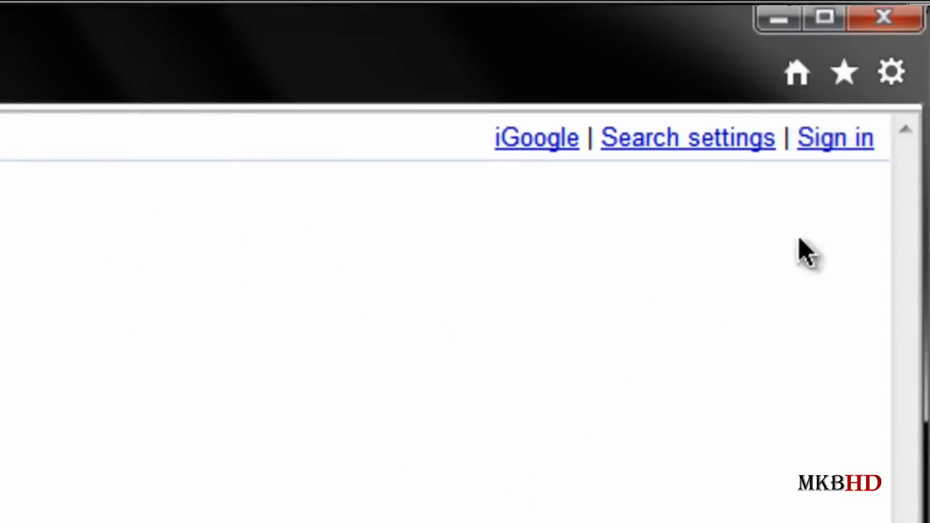
left_click(845, 72)
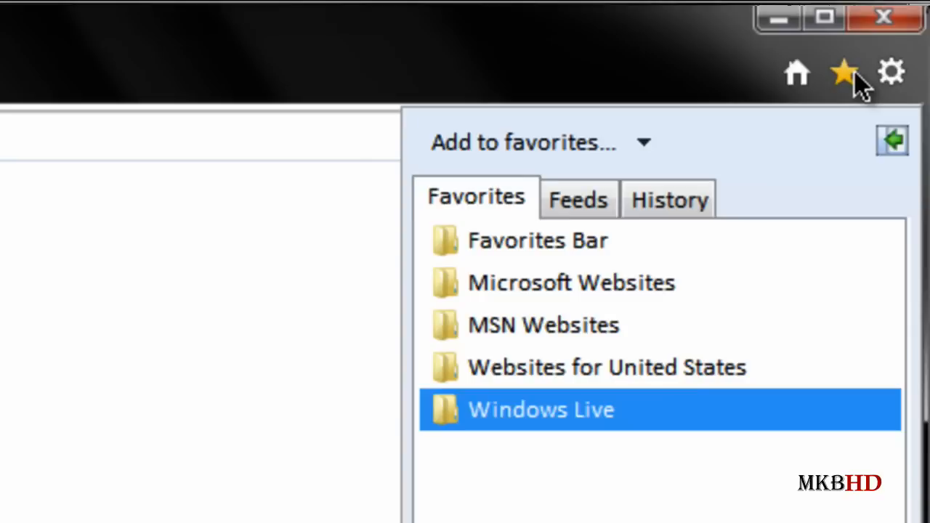
mouse_move(821, 219)
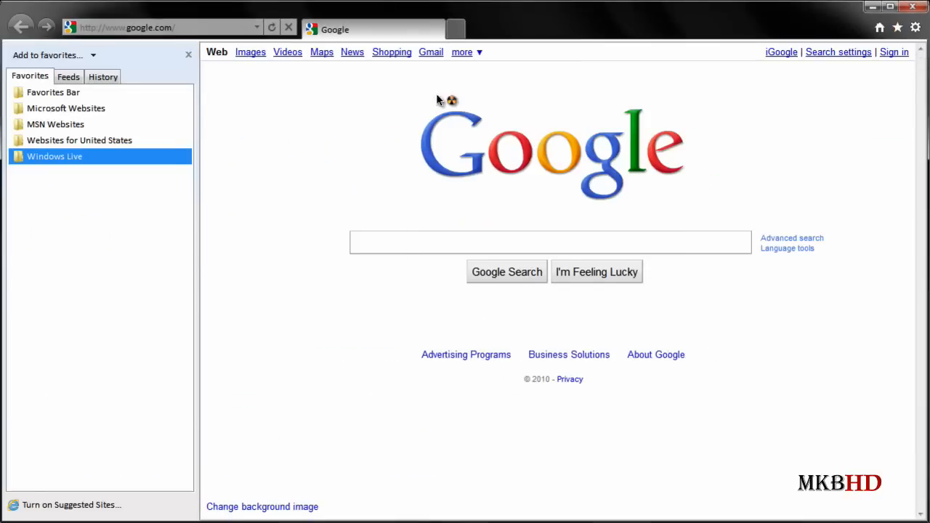
left_click(188, 55)
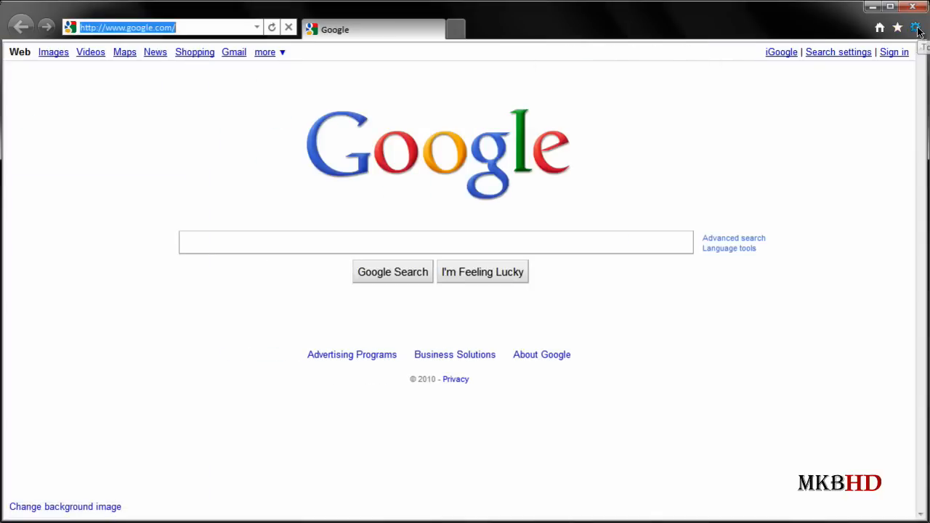
left_click(918, 27)
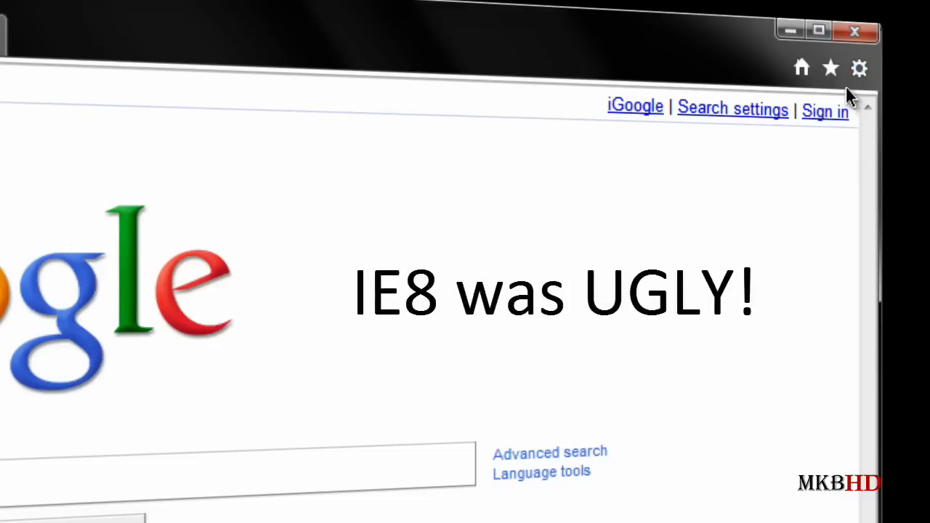
mouse_move(732, 136)
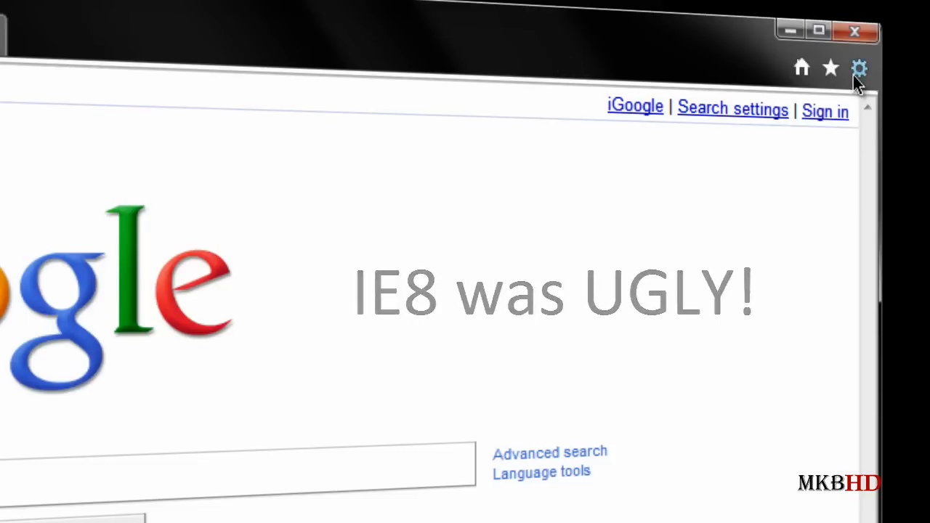
left_click(860, 68)
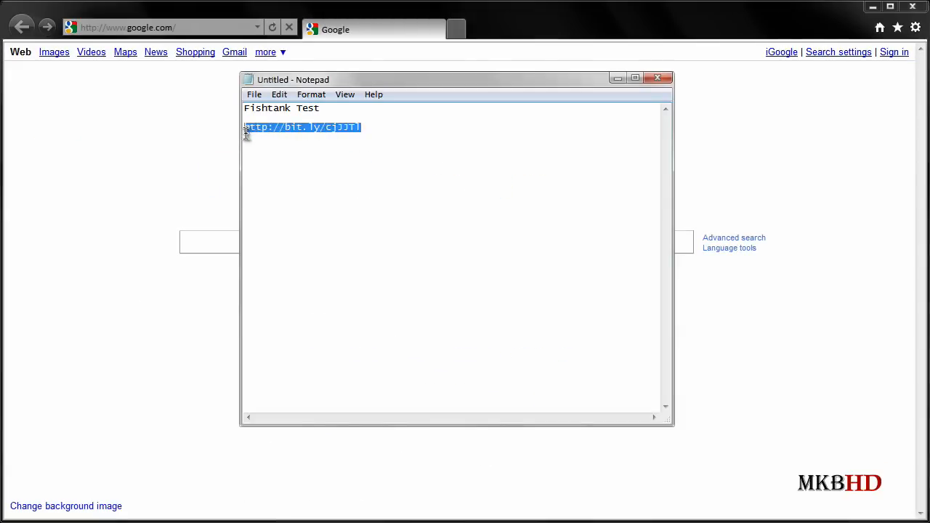
Run the FishIE Tank with 50 fish, then 100 fish, then reduce it to one fish
left_click(598, 119)
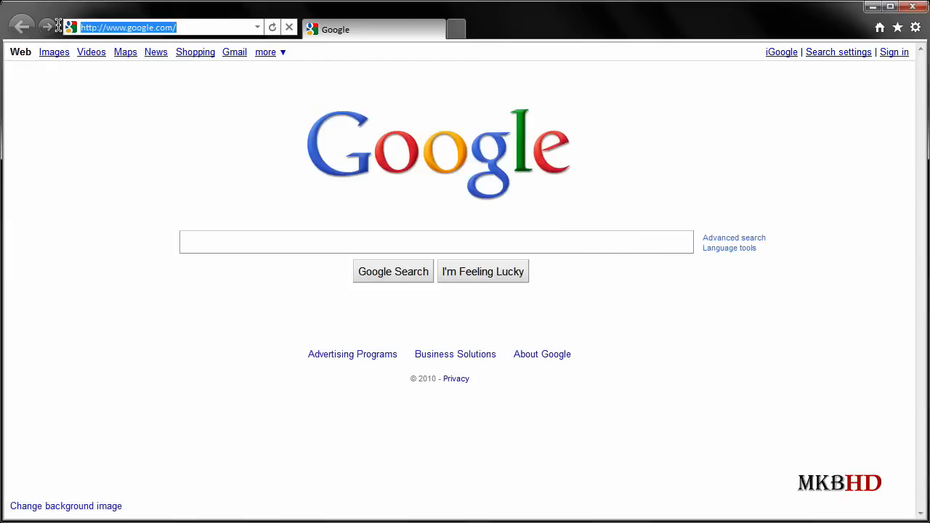
left_click(22, 27)
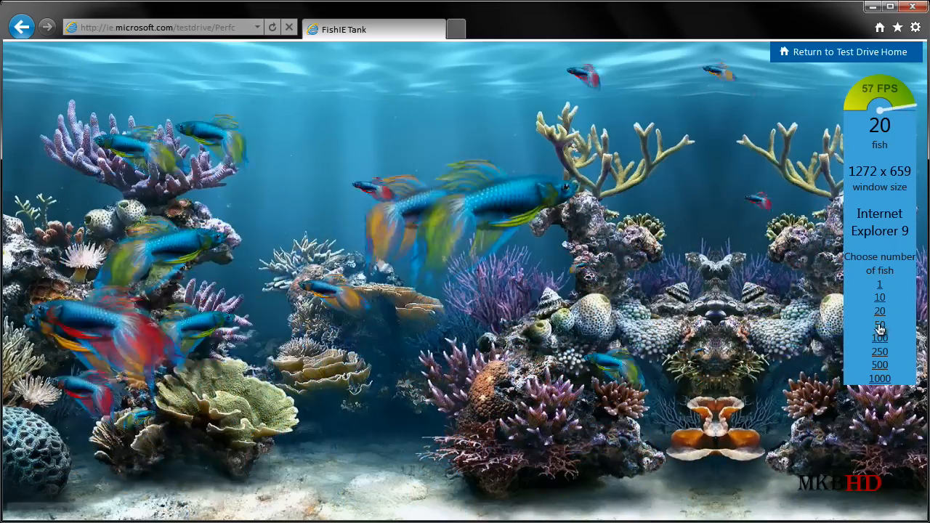
left_click(880, 324)
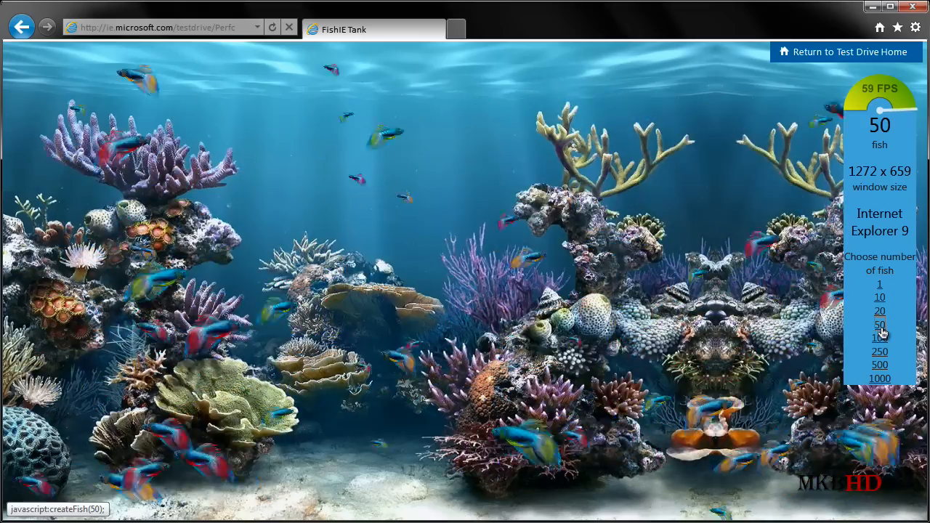
left_click(879, 338)
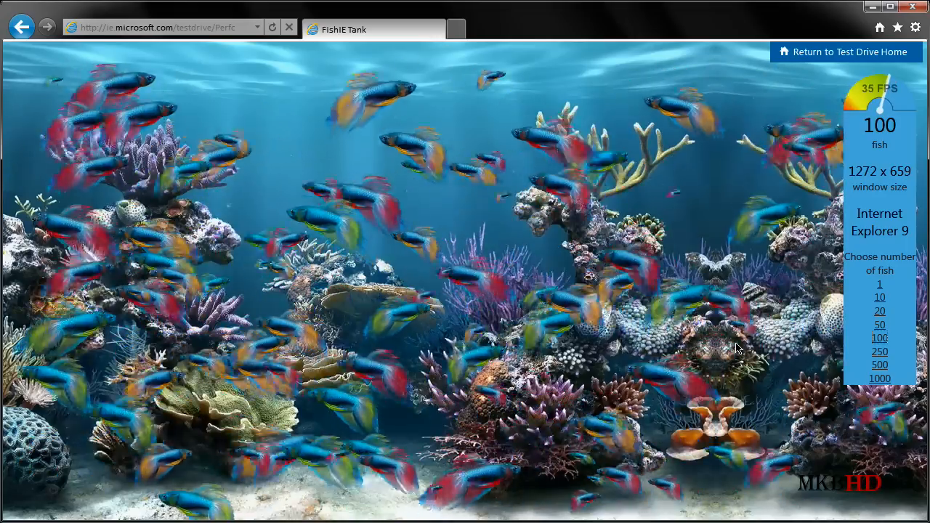
mouse_move(723, 316)
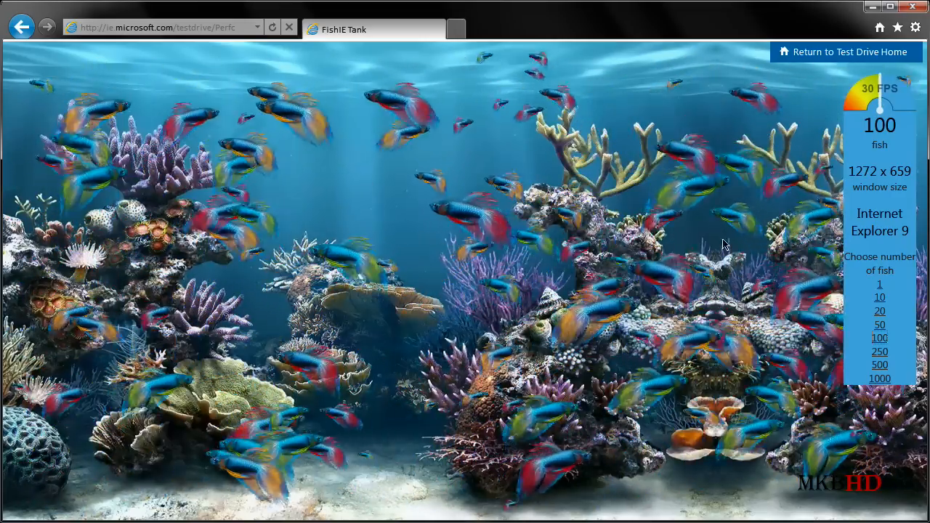
left_click(879, 284)
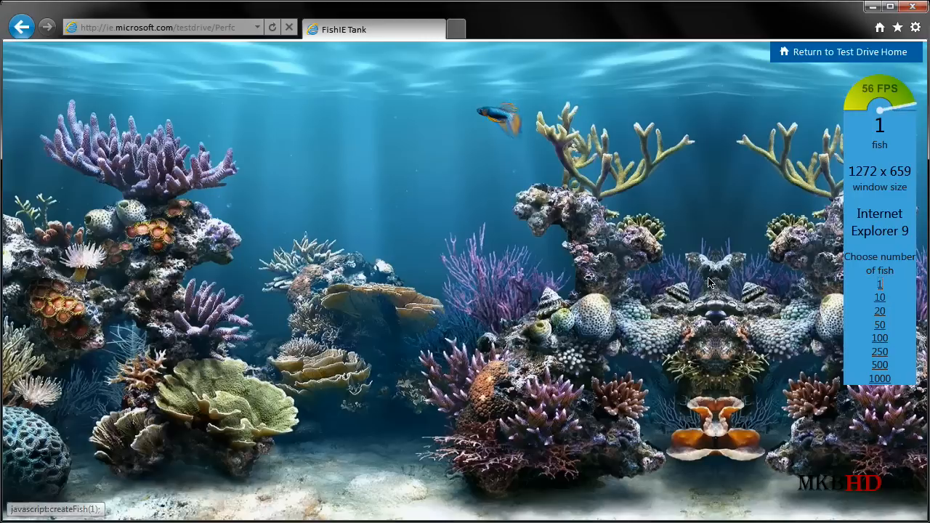
mouse_move(385, 66)
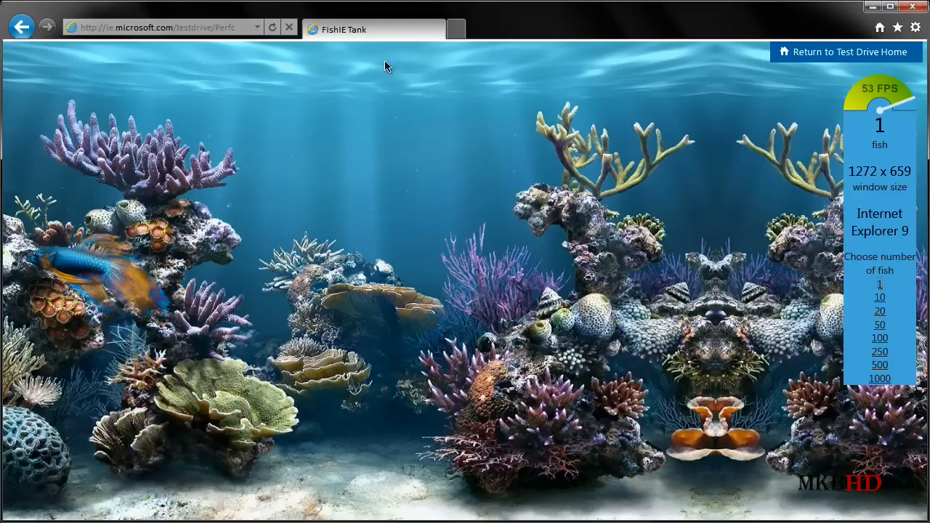
left_click(160, 27)
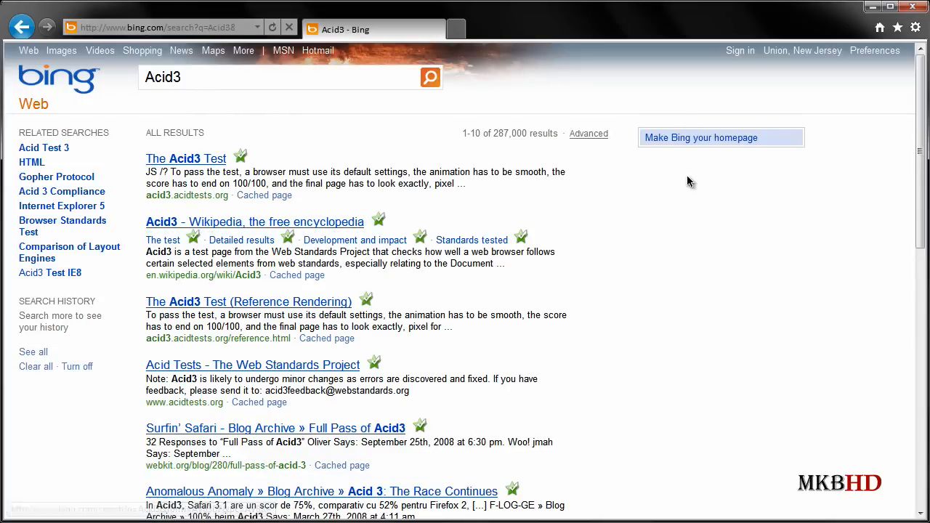
mouse_move(709, 97)
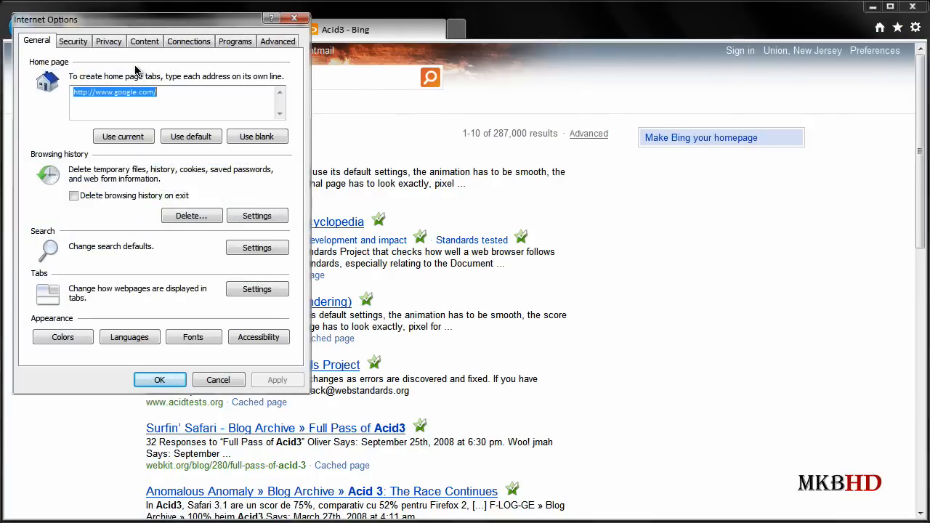
mouse_move(233, 281)
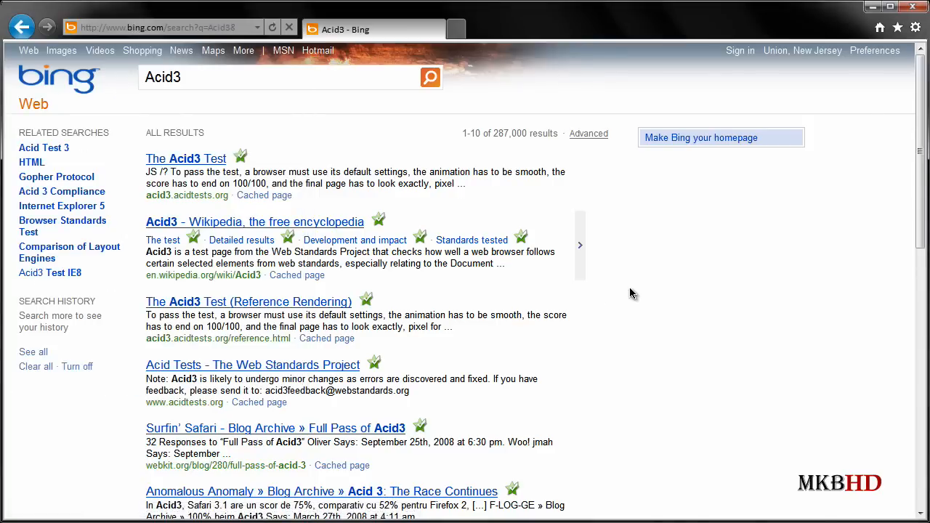
mouse_move(186, 159)
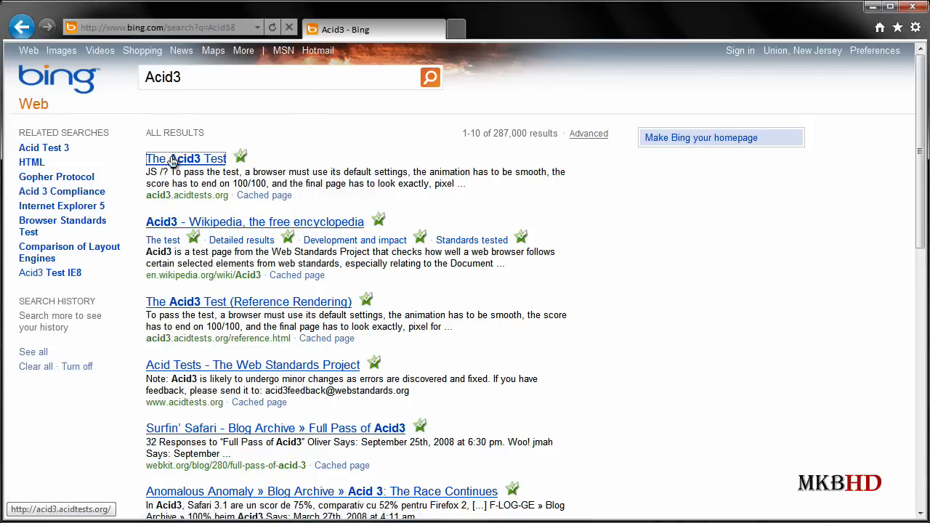
Open 'The Acid3 Test' search result and let it finish scoring 95/100
left_click(186, 159)
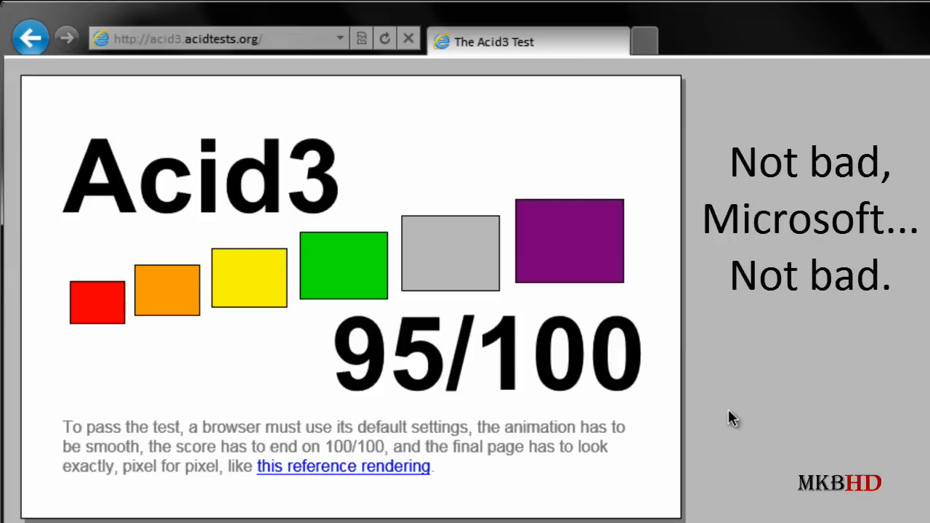
mouse_move(673, 208)
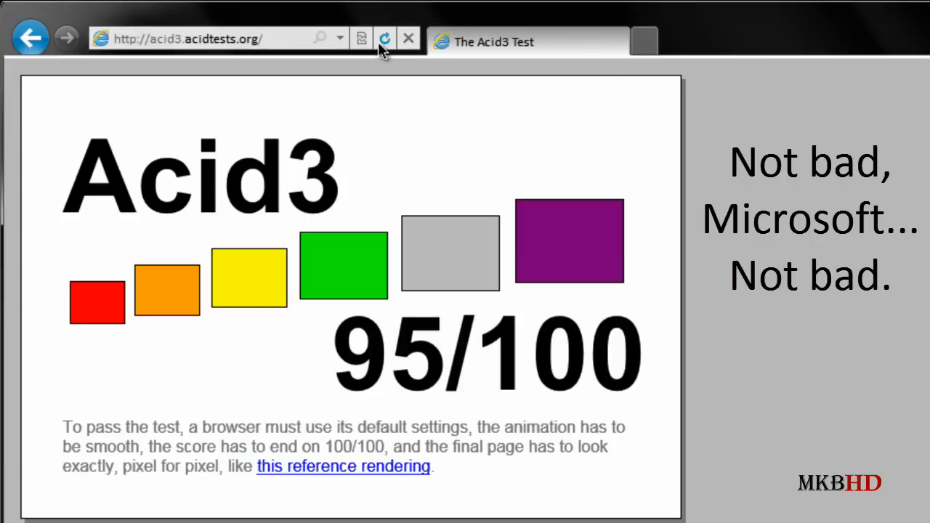
mouse_move(645, 39)
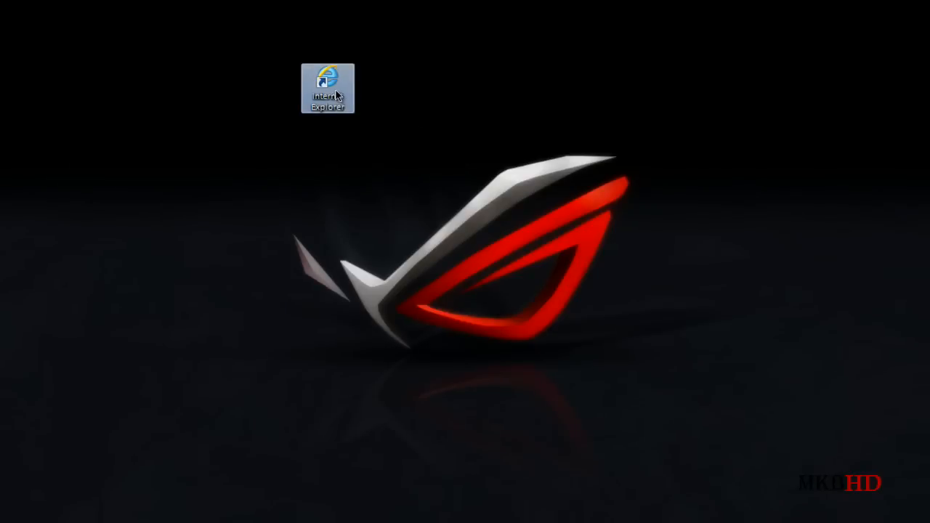
Relaunch IE9 from the desktop shortcut, dismiss the default-browser bar, and expand Google's more list
double_click(327, 87)
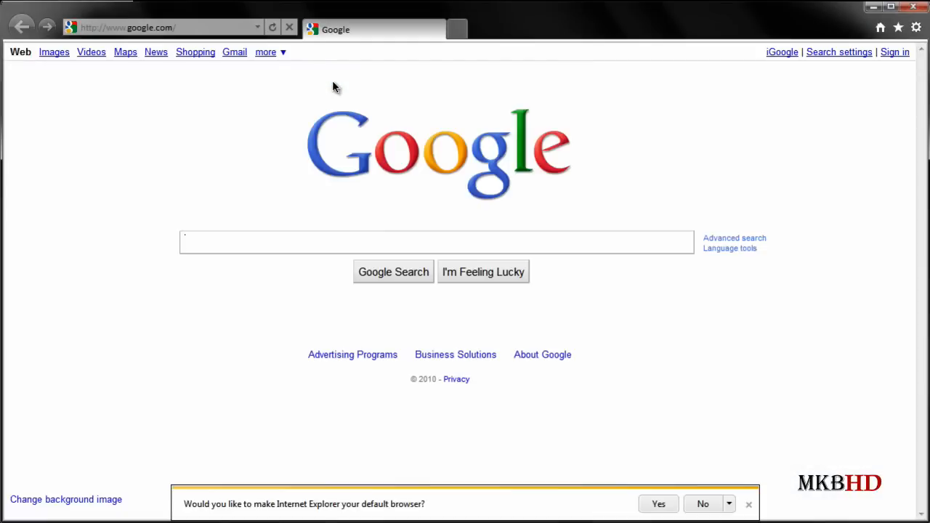
left_click(749, 504)
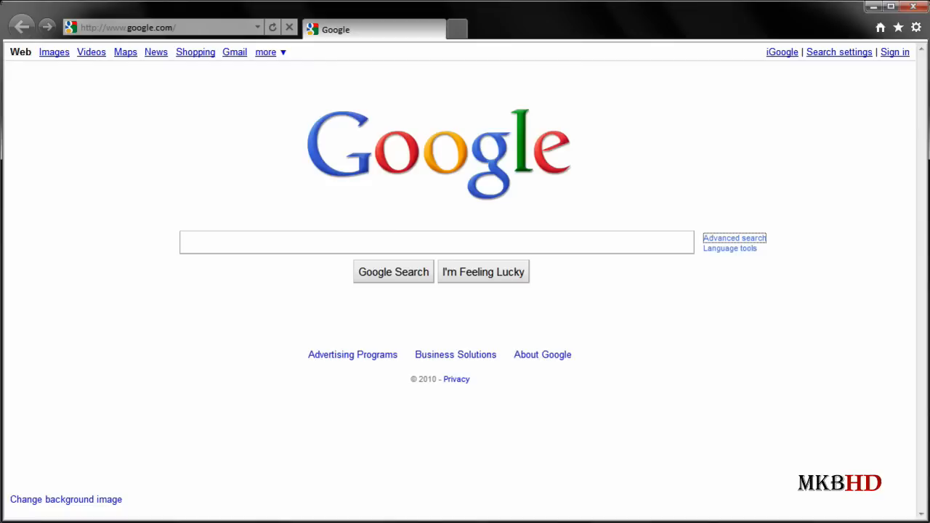
mouse_move(498, 50)
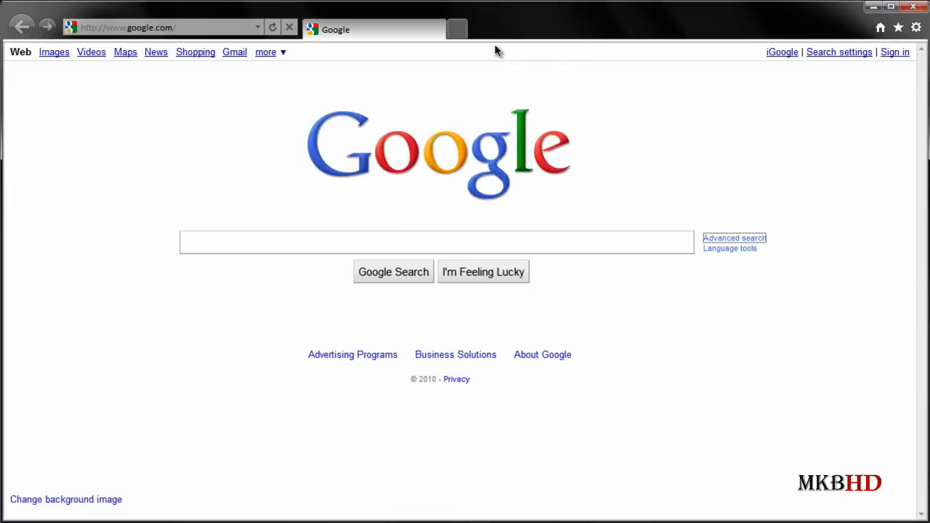
left_click(266, 51)
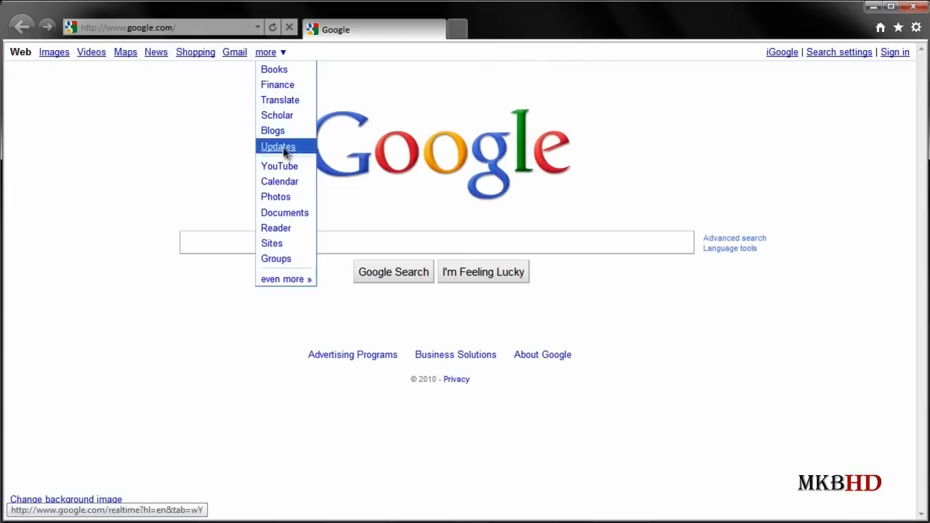
Go to YouTube from Google's more menu, close its announcement banner, and scroll the page
left_click(279, 166)
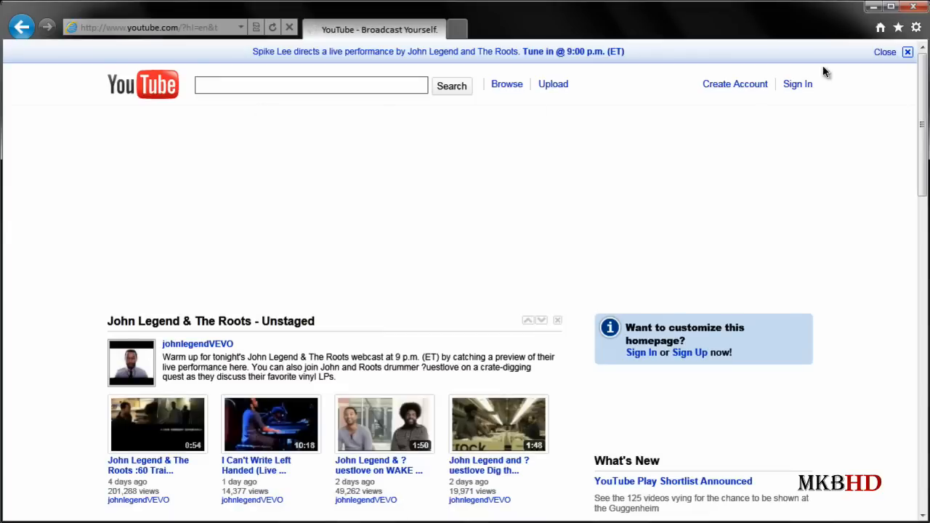
left_click(908, 52)
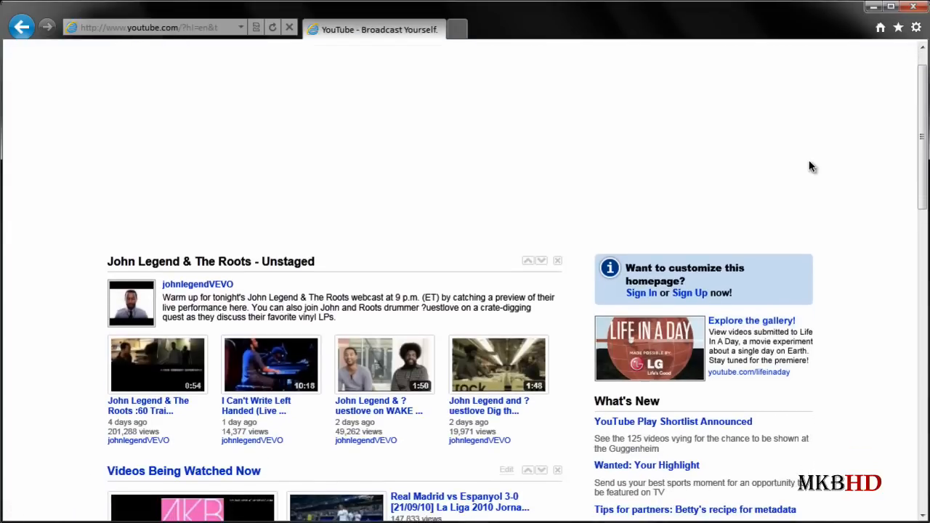
scroll("down", 3)
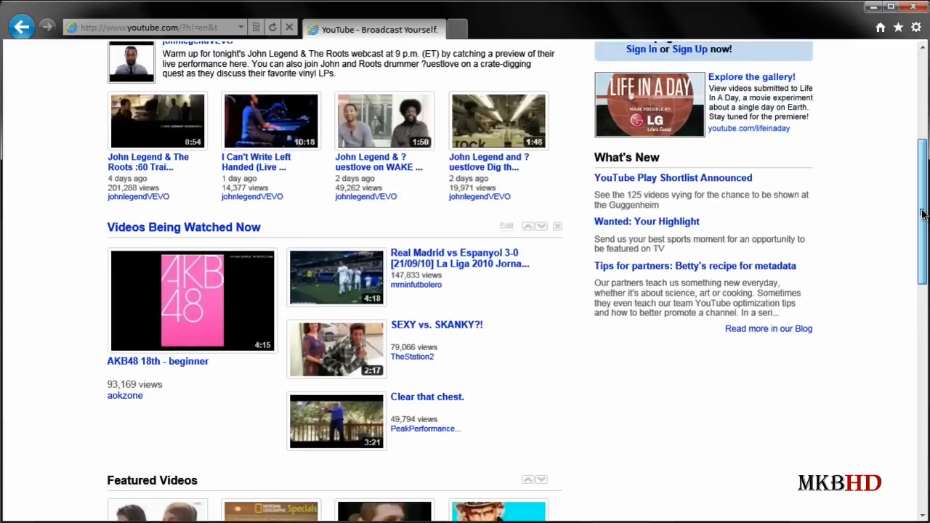
scroll("down", 3)
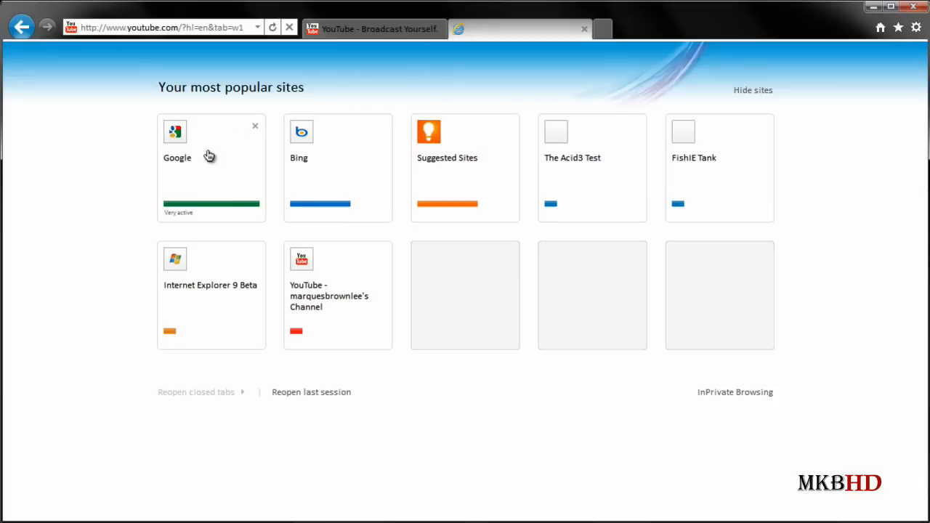
Open Google from its tile on the new tab's most popular sites page
left_click(371, 28)
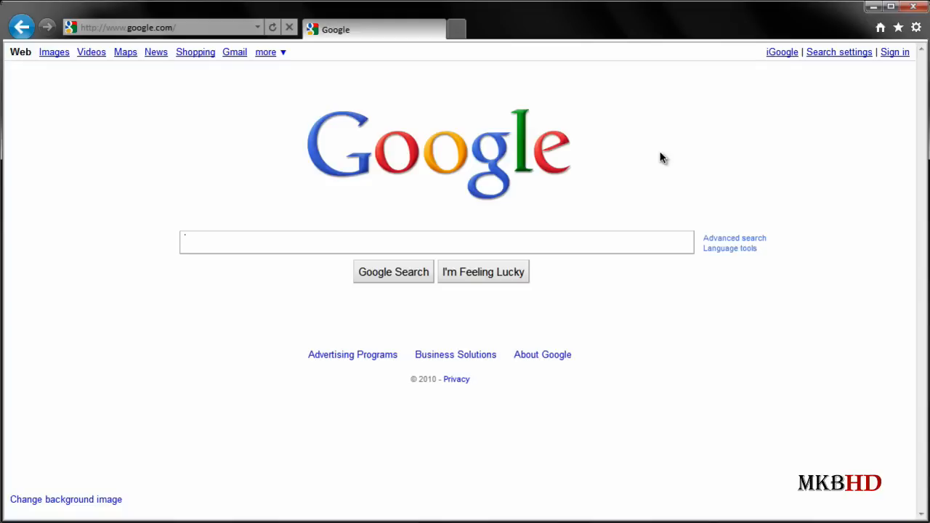
mouse_move(696, 124)
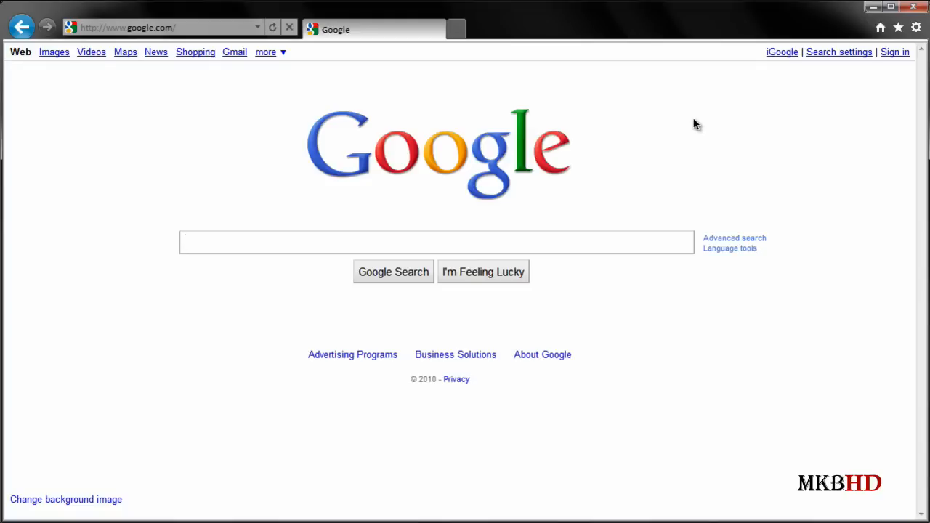
mouse_move(707, 130)
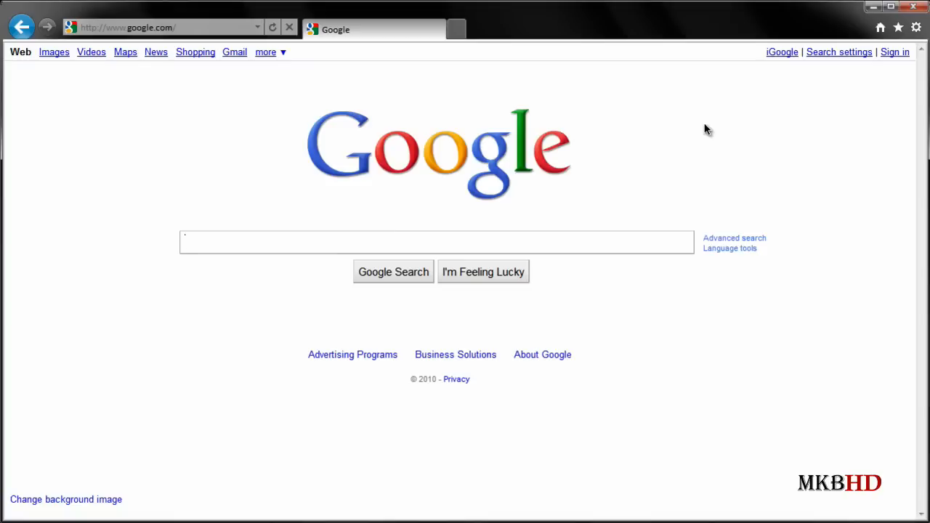